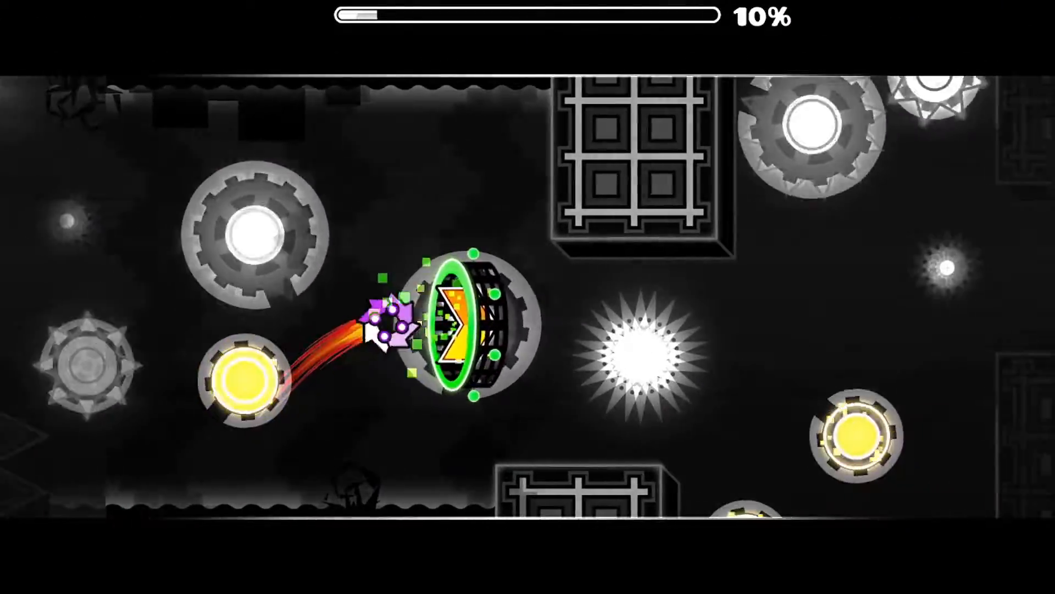
Tap once to carry the ball through the portal into the orb section, reaching 12%
{"action": "left_click", "coordinate": [391, 332]}
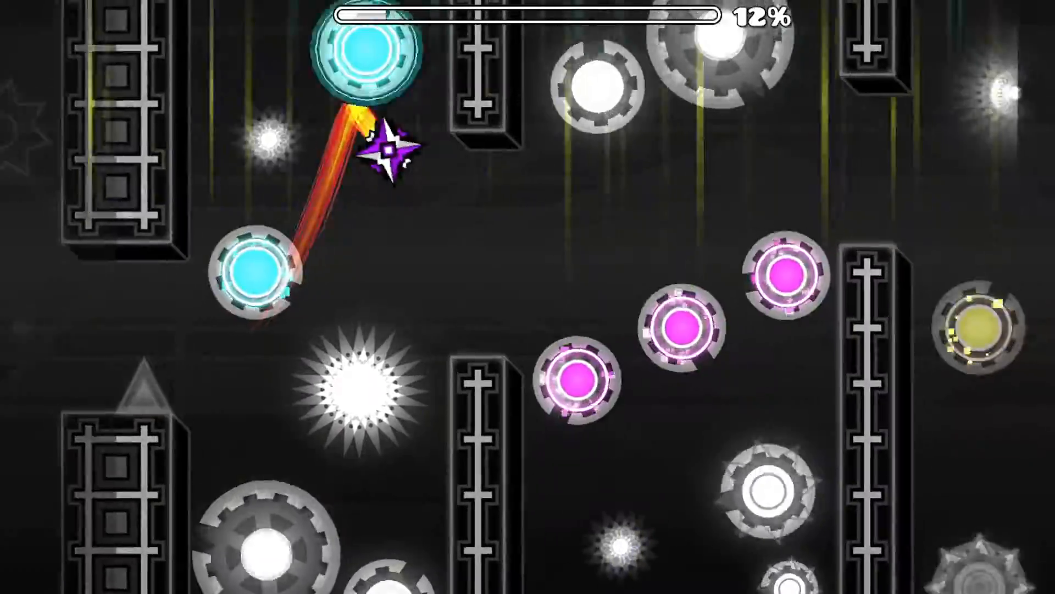